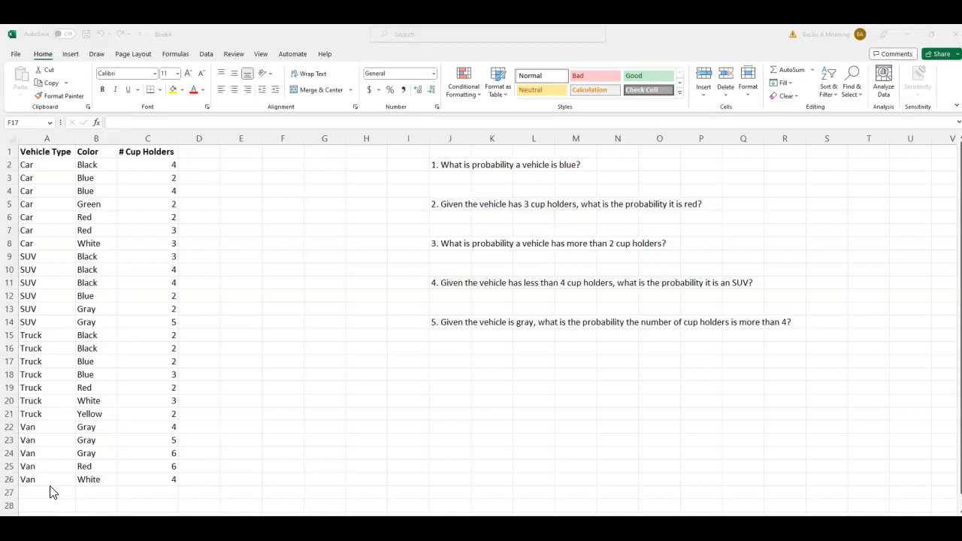
pyautogui.moveTo(166, 337)
pyautogui.write('Total:')
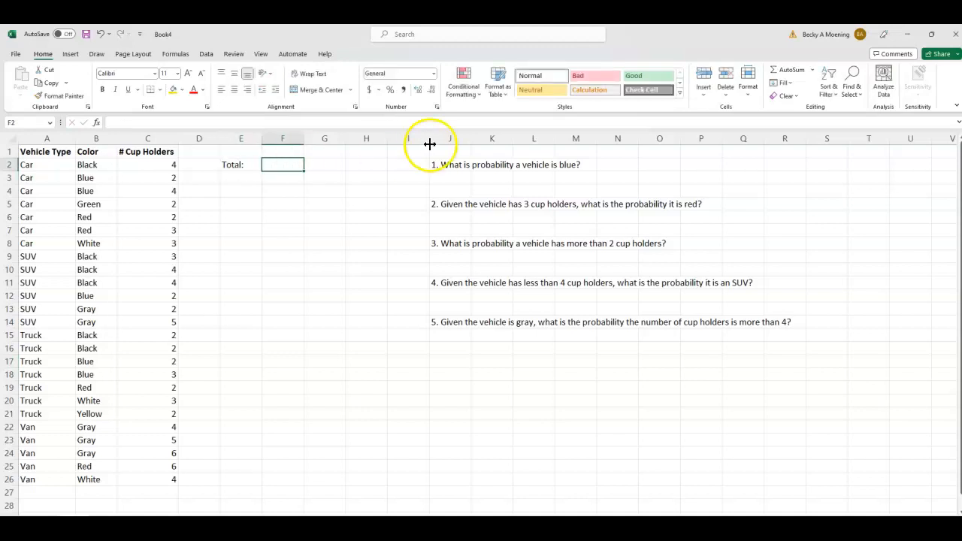
# Count the cup holder entries C2:C26 with =COUNT so Total shows 25, and start a Blue label.
pyautogui.write('=count(')
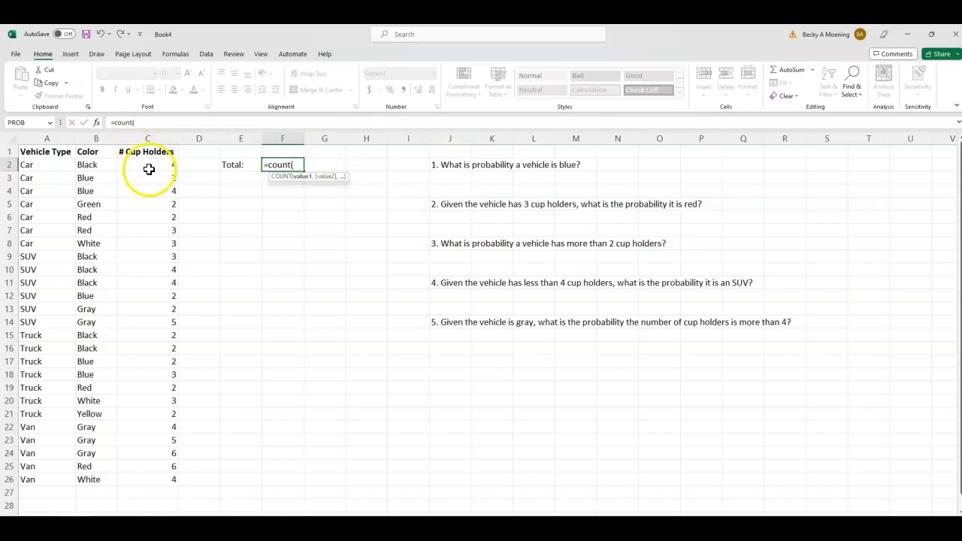
pyautogui.moveTo(147, 164); pyautogui.dragTo(147, 480)
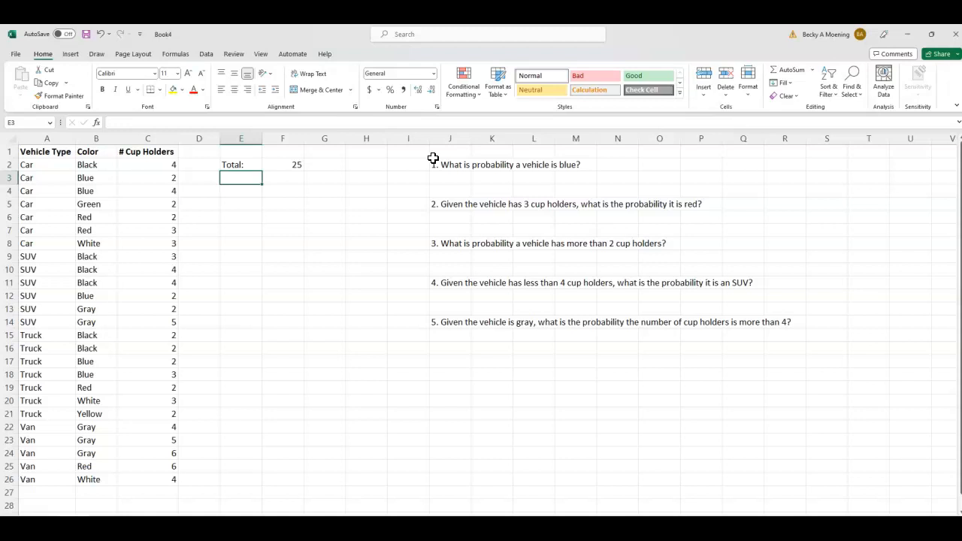
pyautogui.write('Blue')
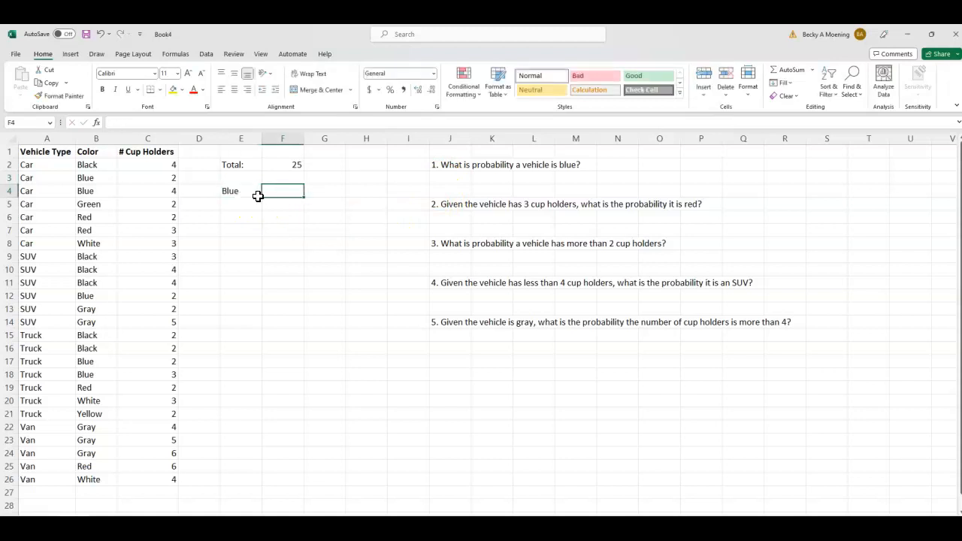
# Enter =COUNTIF(B2:B26,"blue") in F4 to count blue vehicles, returning 5.
pyautogui.write('=')
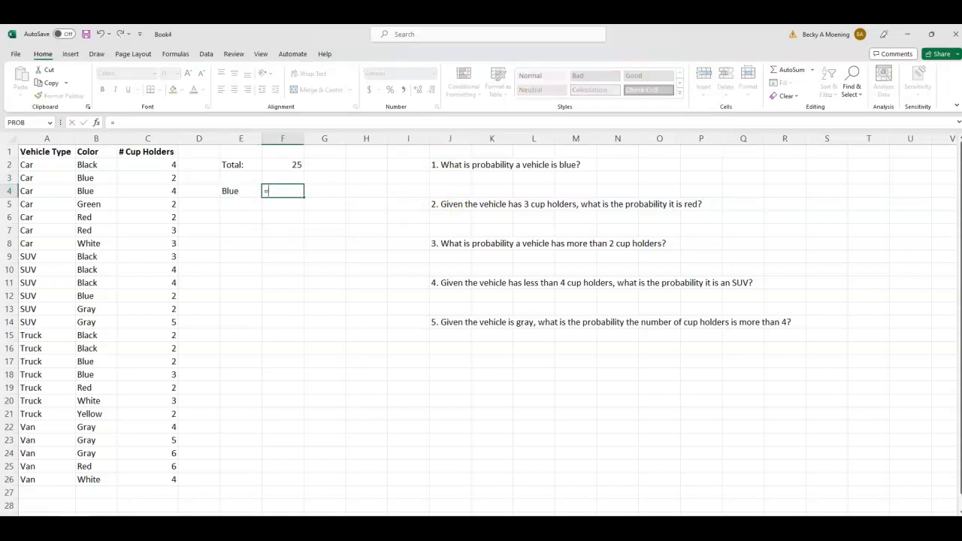
pyautogui.write('countif')
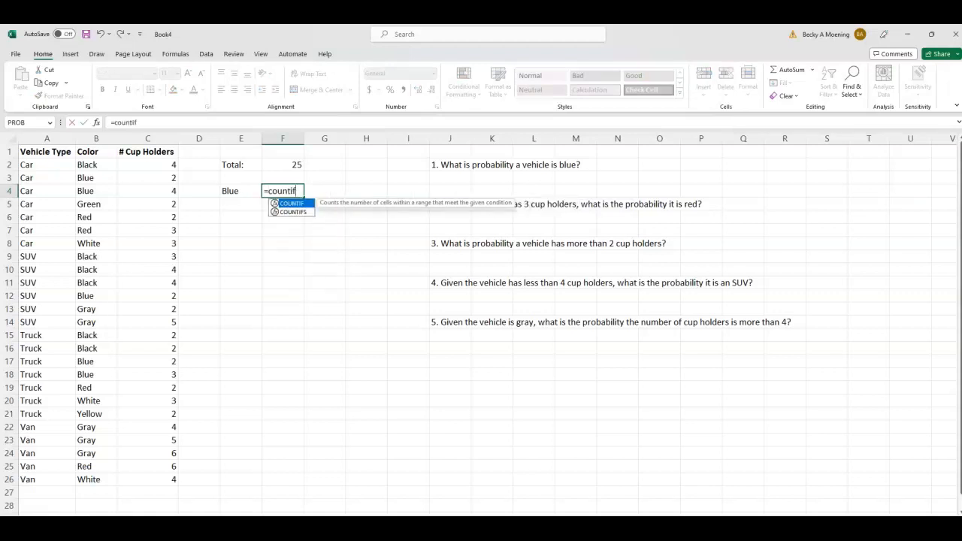
pyautogui.write('(')
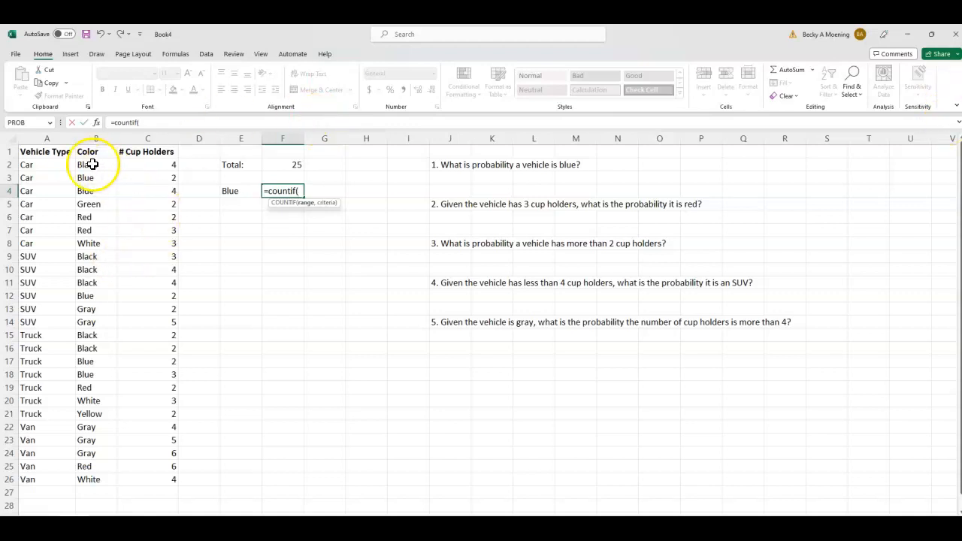
pyautogui.moveTo(95, 165); pyautogui.dragTo(96, 479)
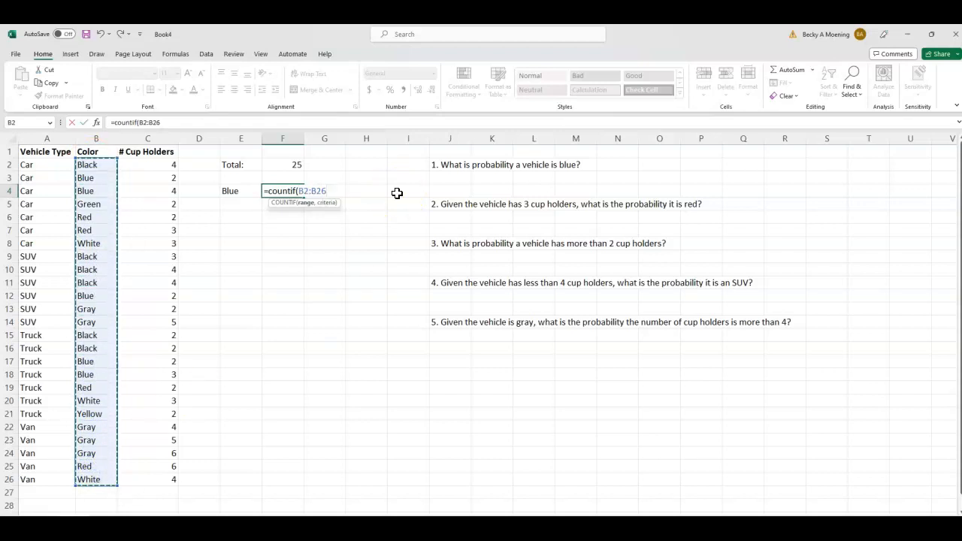
pyautogui.write(',')
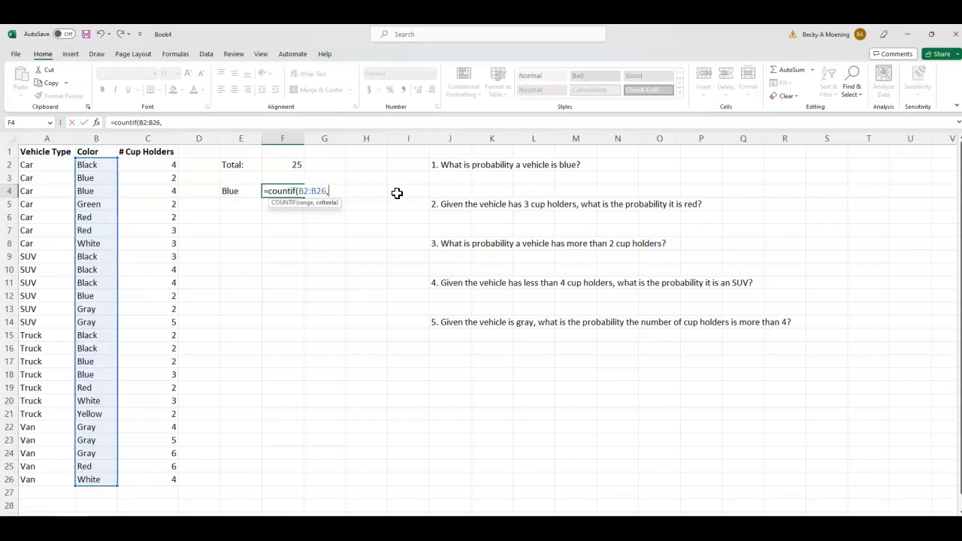
pyautogui.write('"blue"')
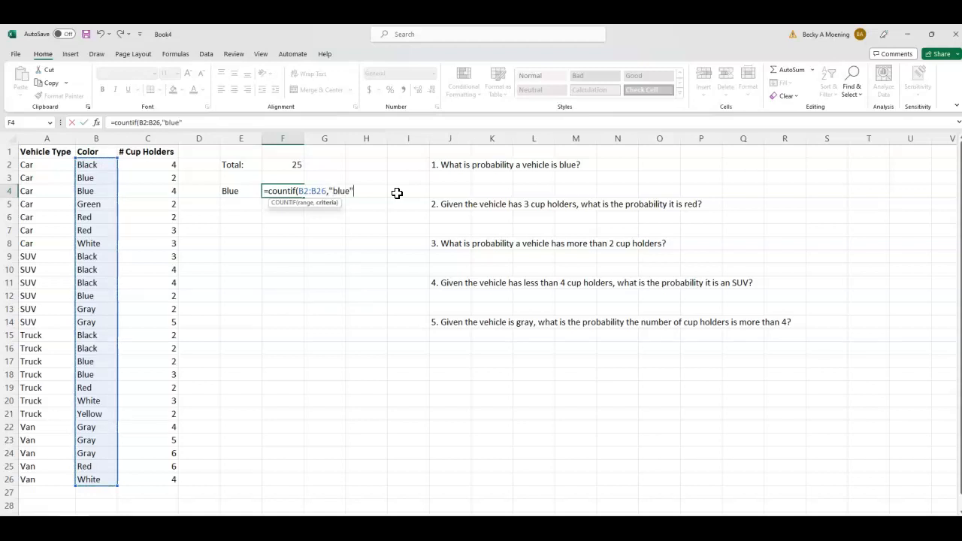
pyautogui.write(')')
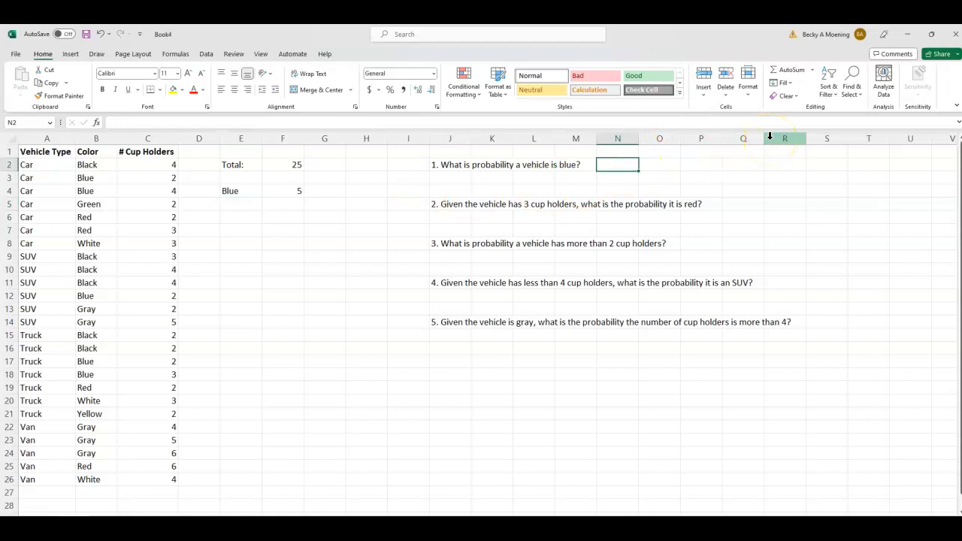
# Answer question 1 with =5/25, giving 0.2, and select the data columns.
pyautogui.write('=')
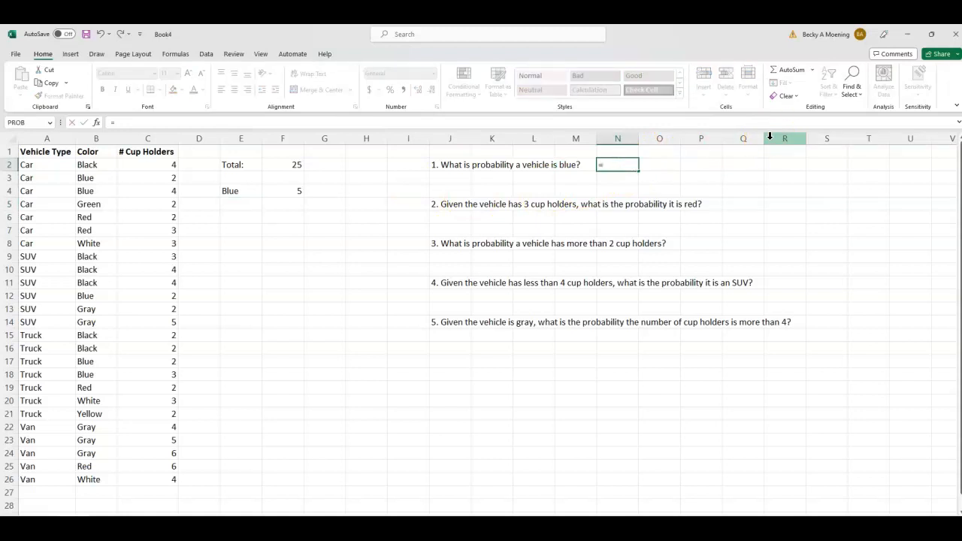
pyautogui.write('5/25')
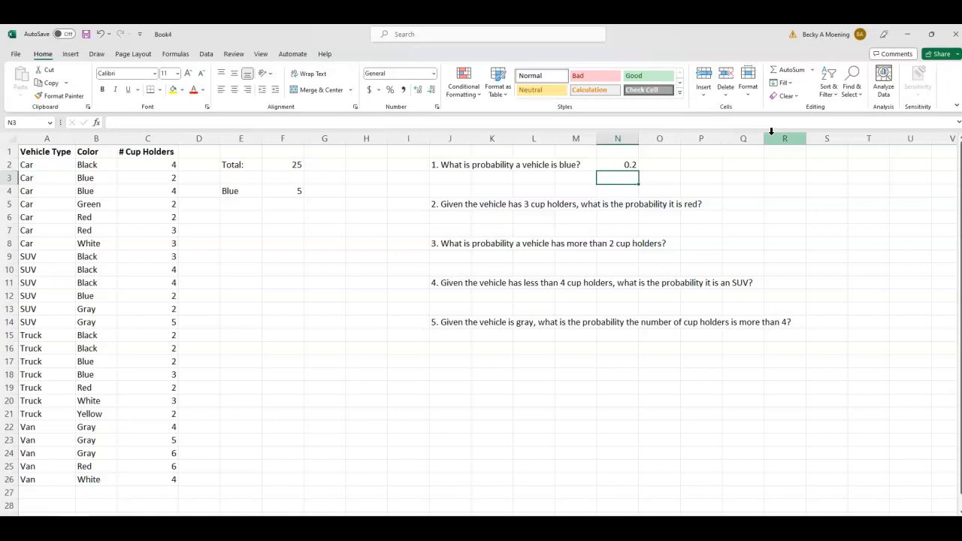
pyautogui.moveTo(468, 233)
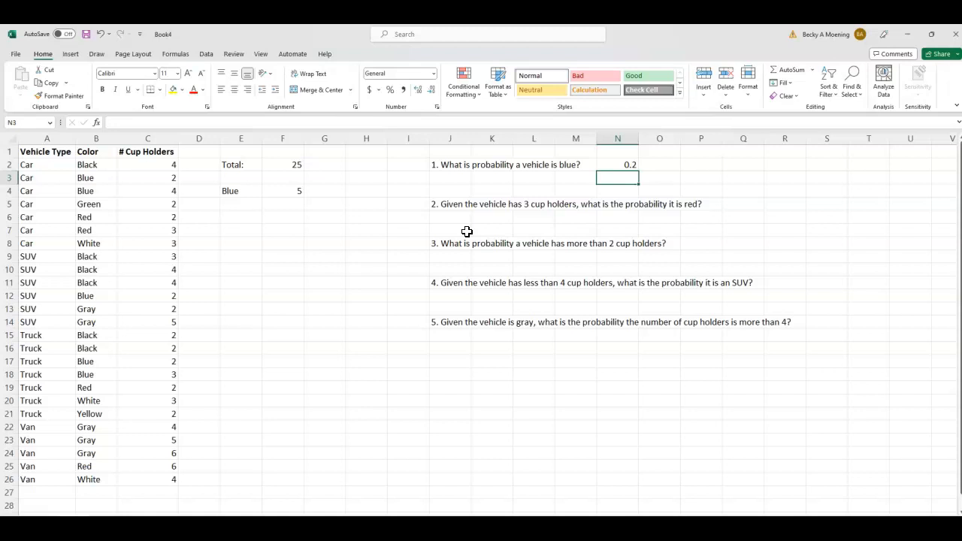
pyautogui.click(46, 138)
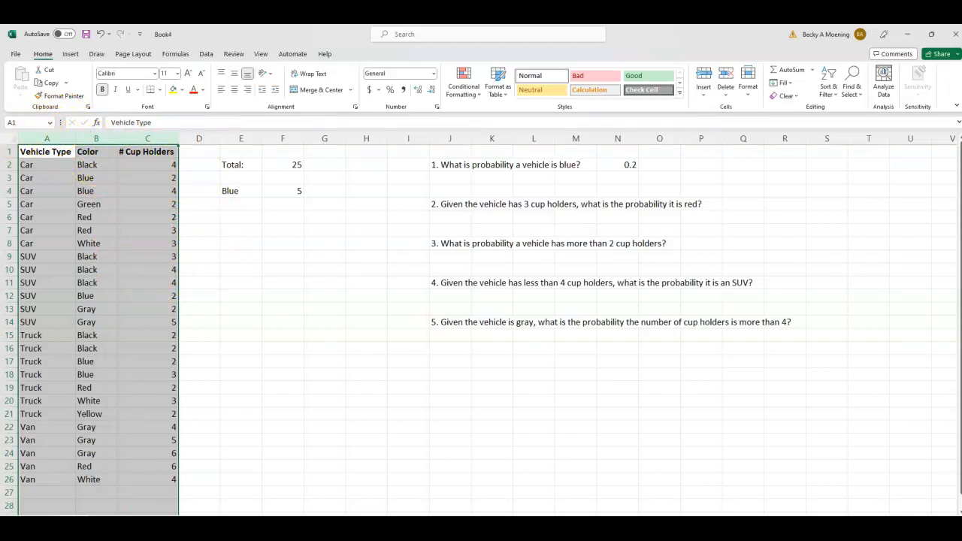
pyautogui.moveTo(827, 85)
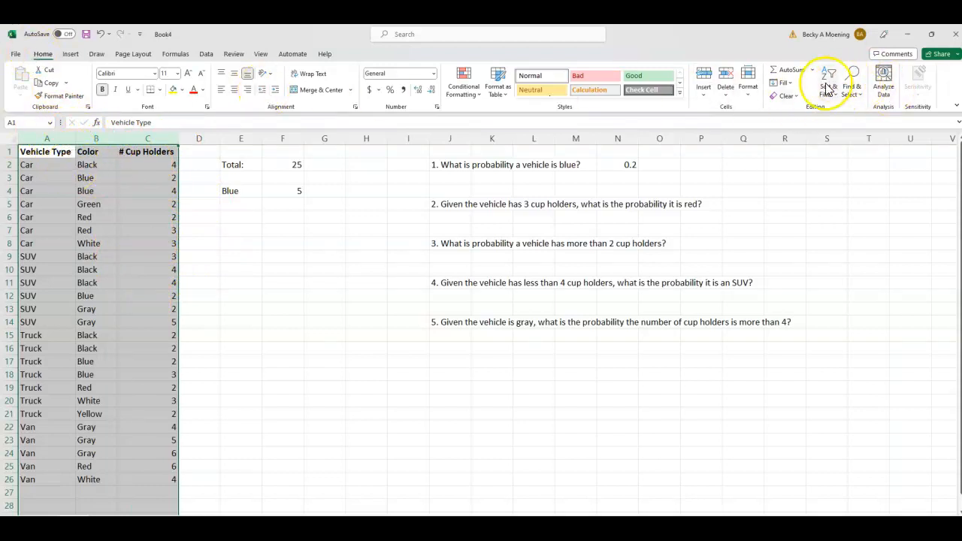
pyautogui.moveTo(826, 86)
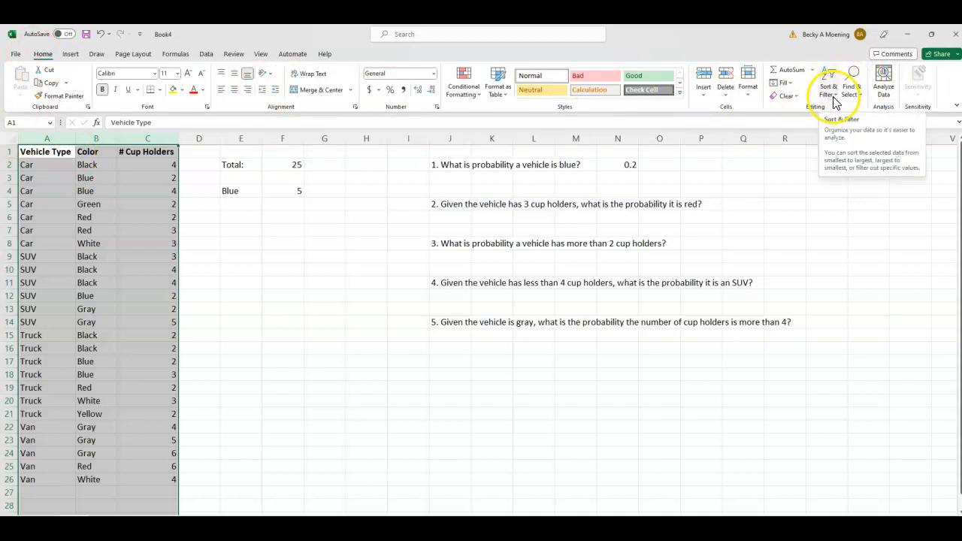
# Custom-sort the vehicle data by # Cup Holders, smallest to largest.
pyautogui.click(829, 85)
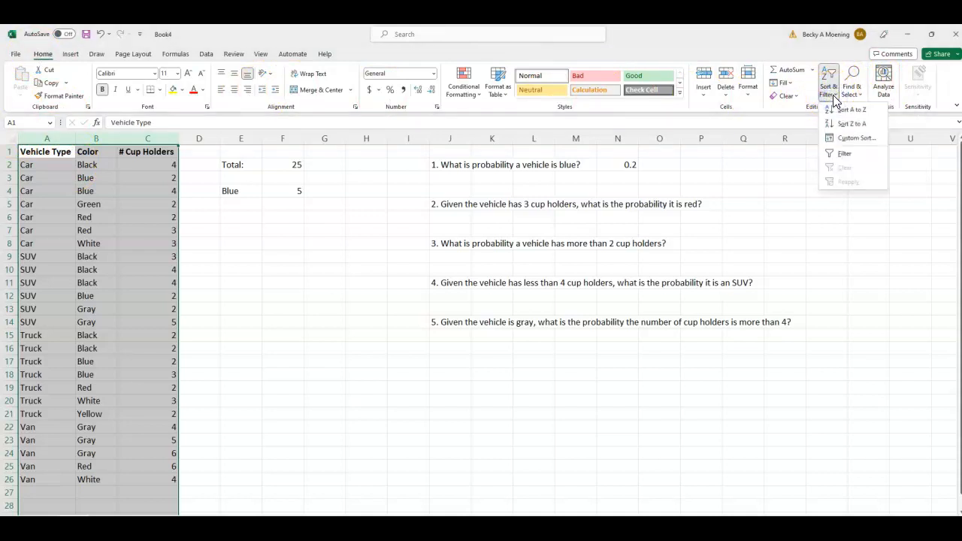
pyautogui.click(856, 138)
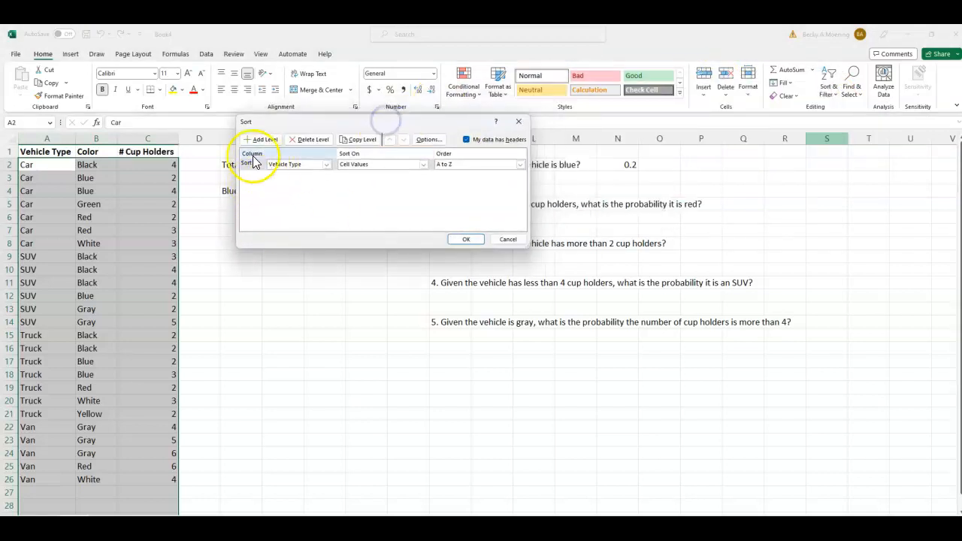
pyautogui.click(325, 165)
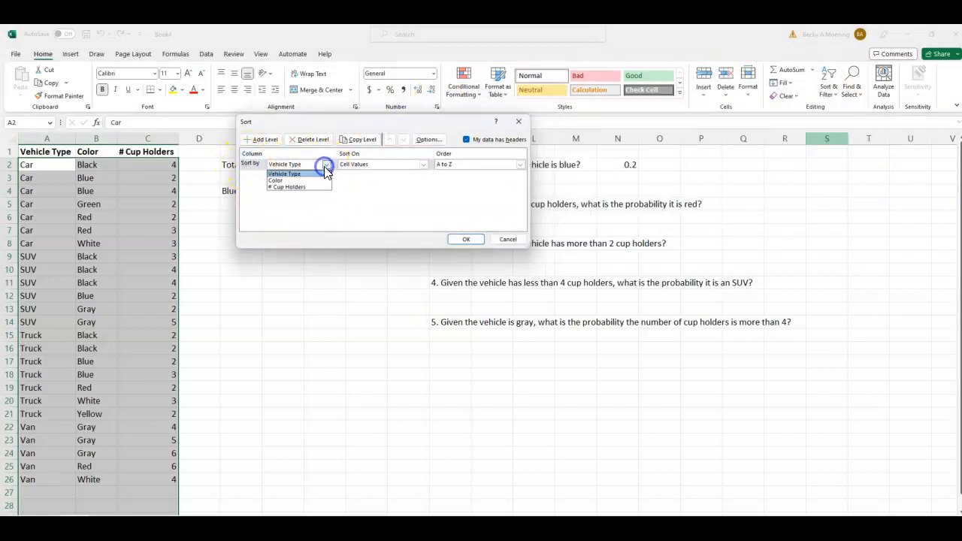
pyautogui.click(287, 187)
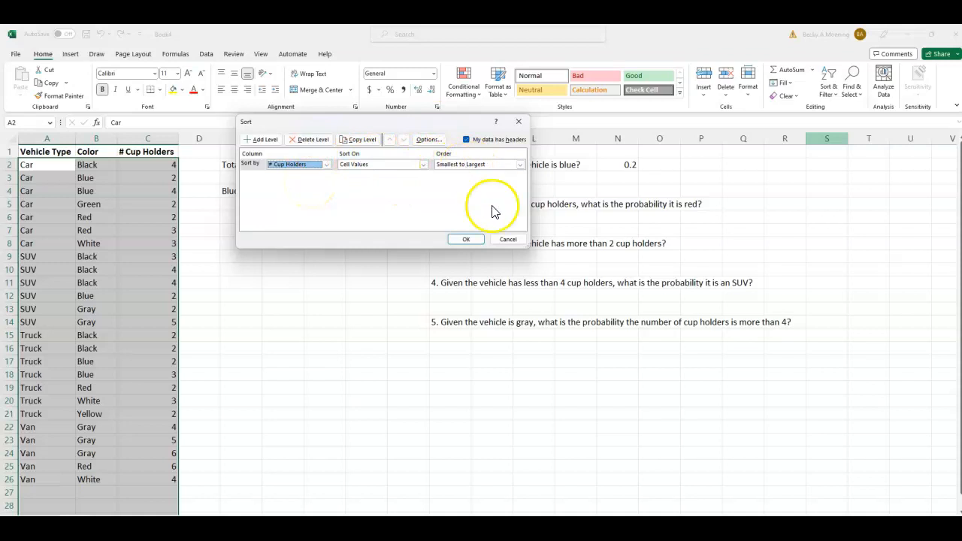
pyautogui.click(466, 239)
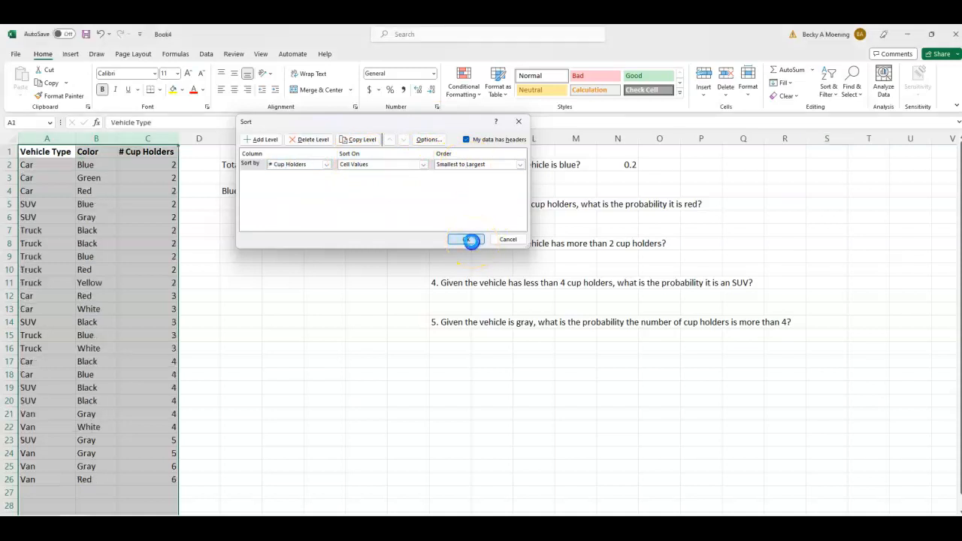
pyautogui.click(466, 239)
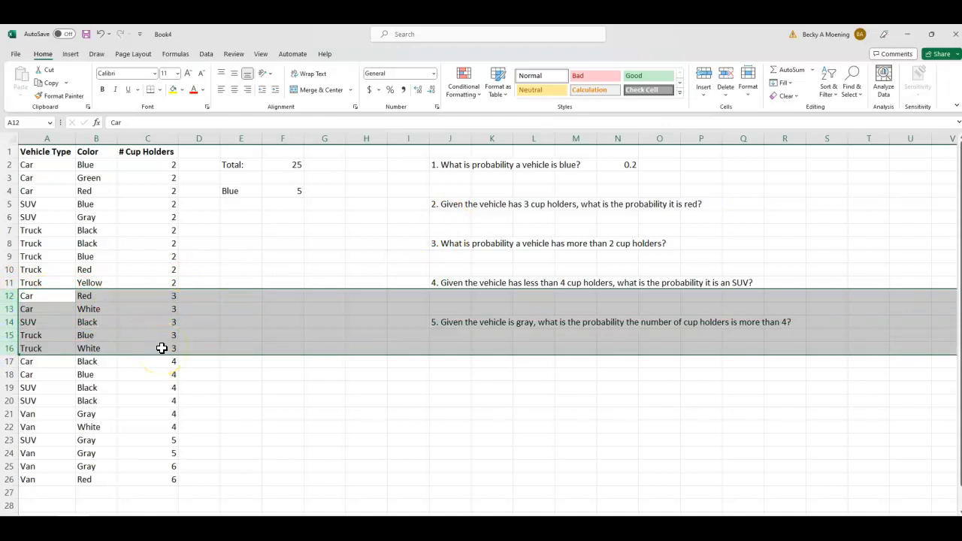
pyautogui.moveTo(748, 210)
pyautogui.write('3 cup')
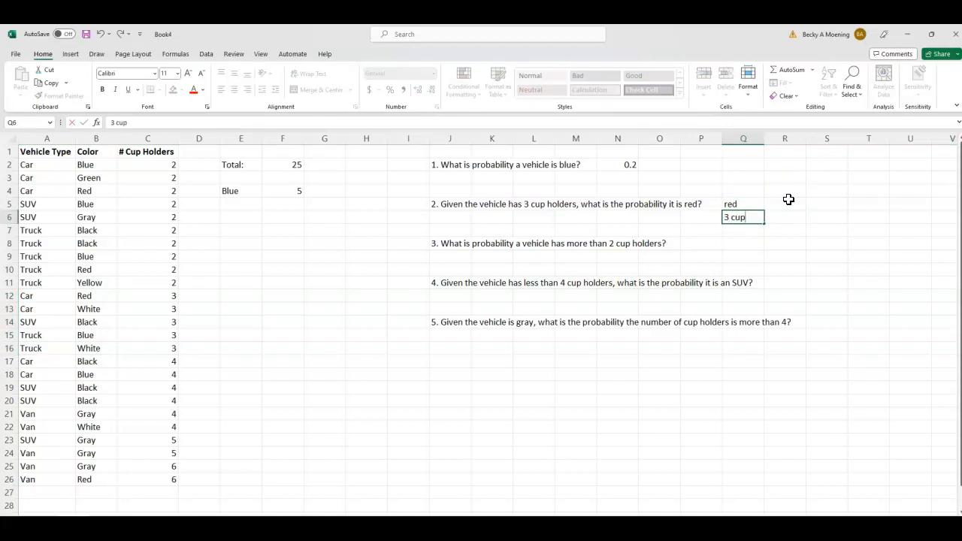
# Finish the '3 cup holders' label beside question 2 and enter its count of 5.
pyautogui.write('holders')
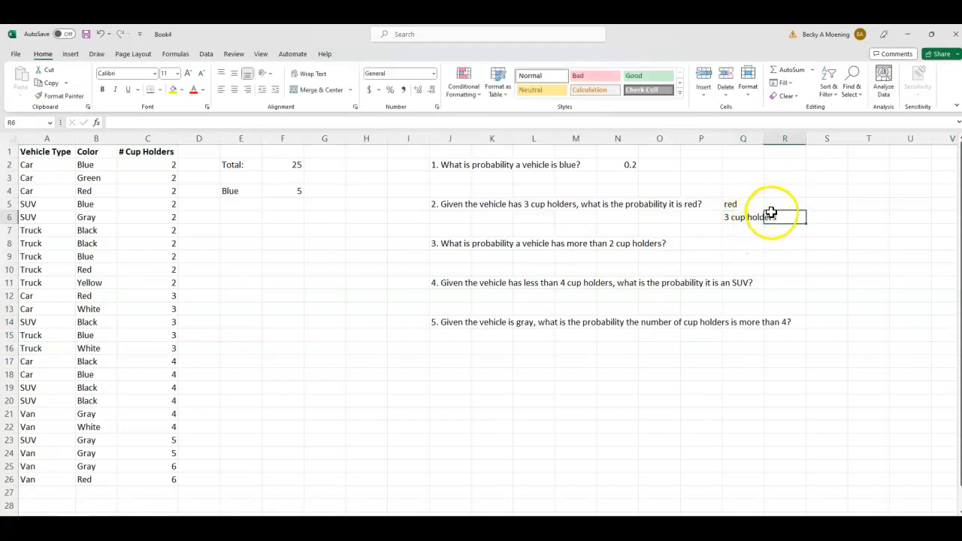
pyautogui.write('5')
pyautogui.click(786, 204)
pyautogui.write('1')
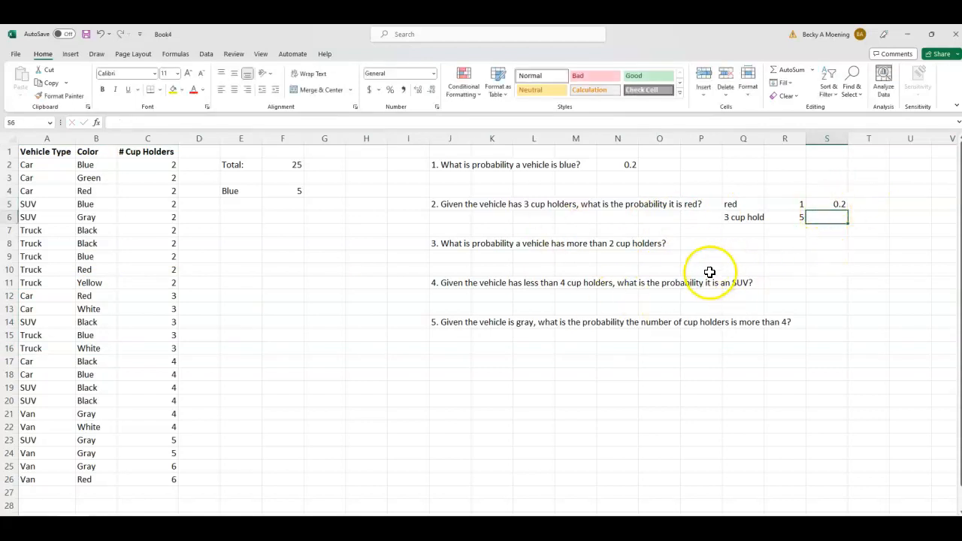
pyautogui.moveTo(442, 256)
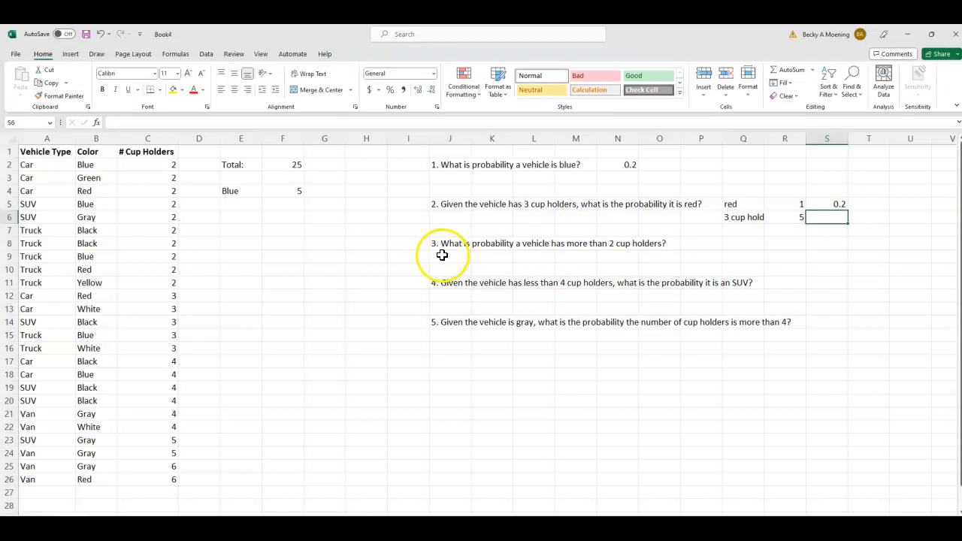
pyautogui.moveTo(560, 243)
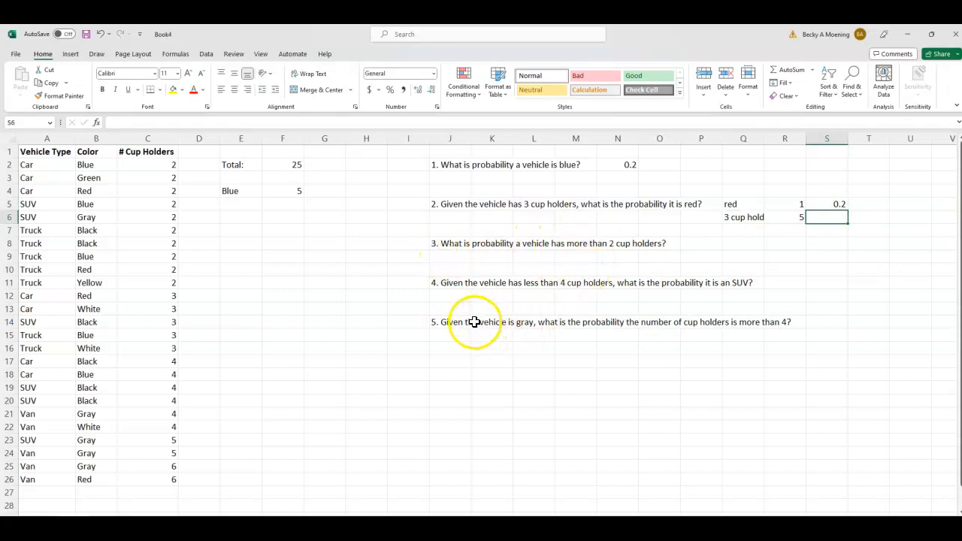
pyautogui.moveTo(604, 298)
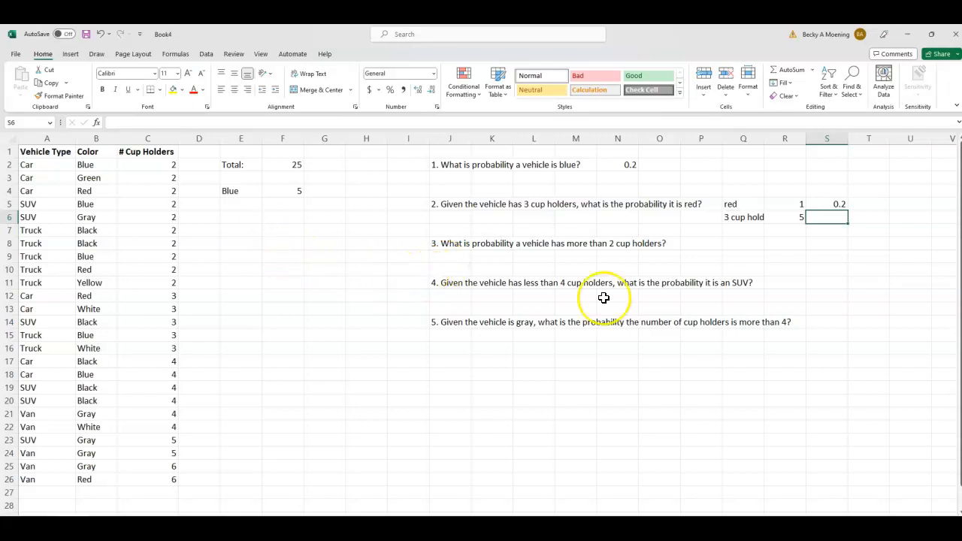
pyautogui.moveTo(321, 246)
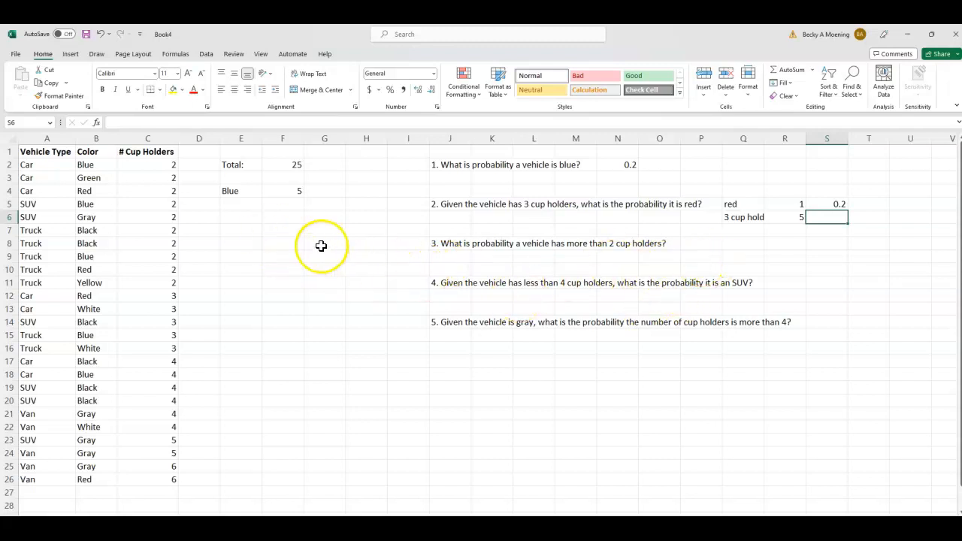
# Add 25 and 'more than' labels, count C12:C26 (15), and enter =15/25 for question 3.
pyautogui.write('25')
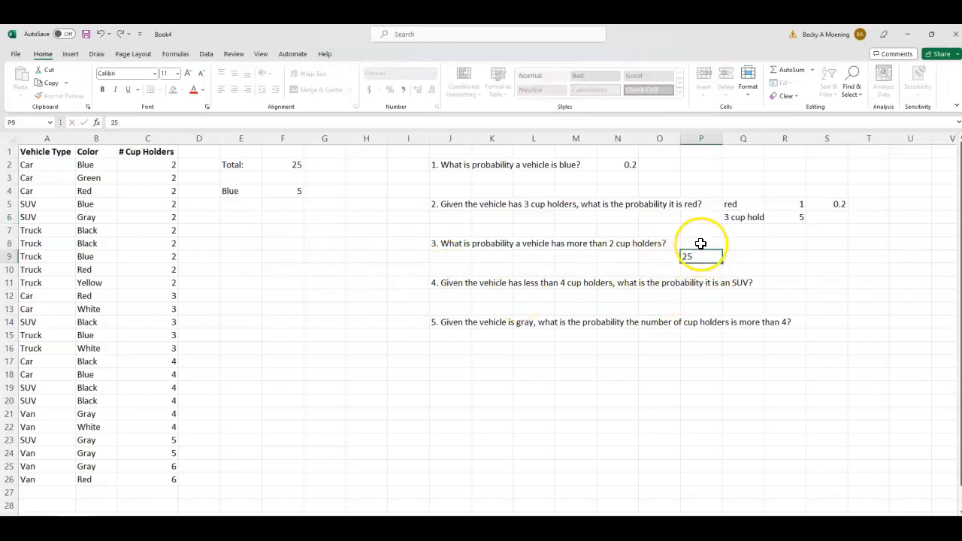
pyautogui.write('more than 2')
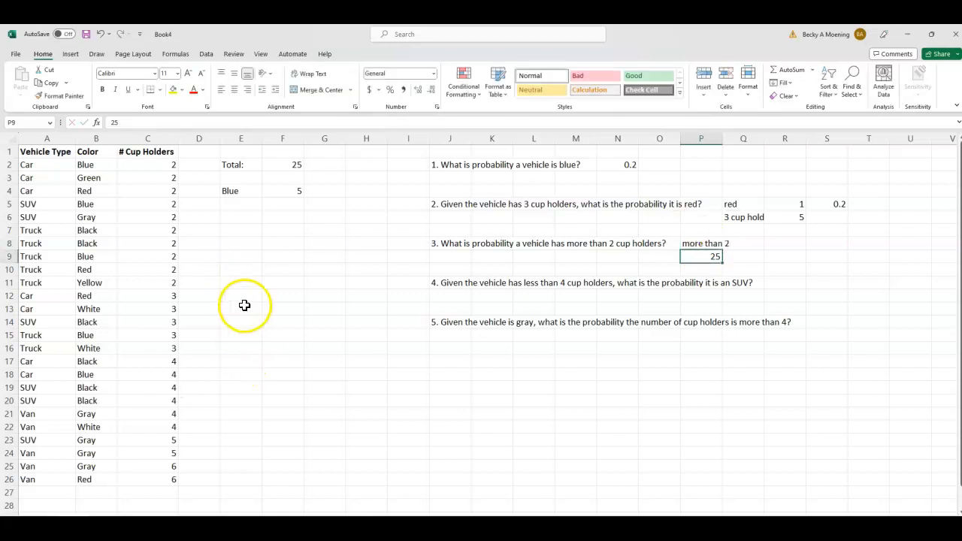
pyautogui.write('=count')
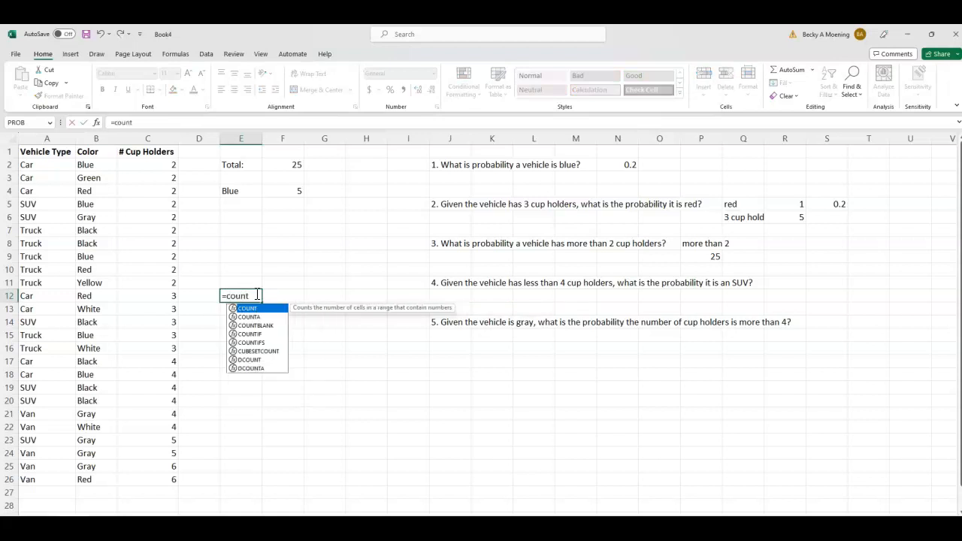
pyautogui.write('(')
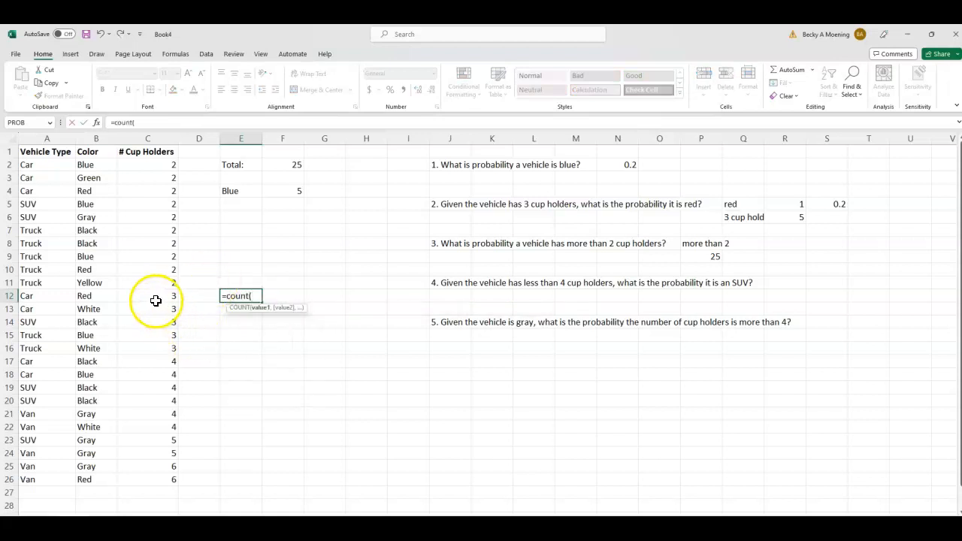
pyautogui.moveTo(148, 296); pyautogui.dragTo(147, 479)
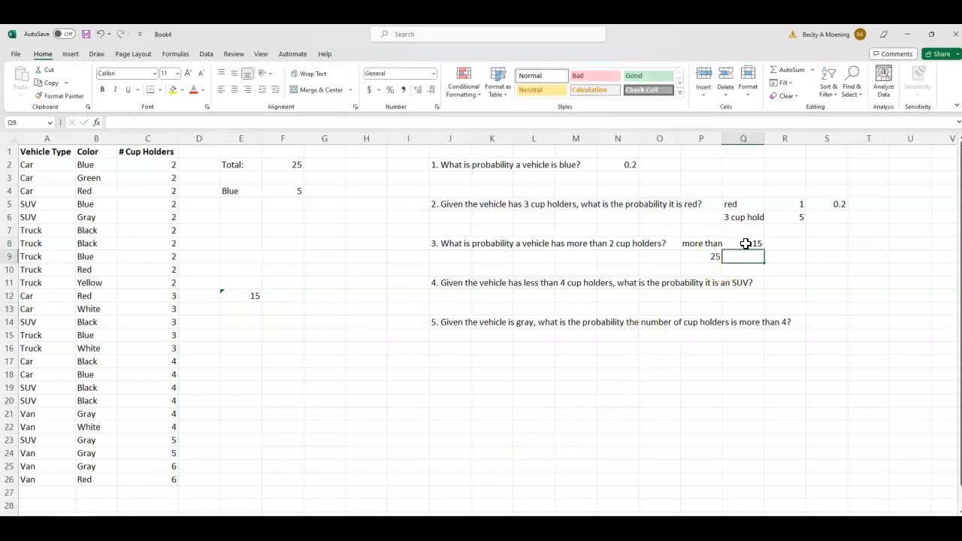
pyautogui.click(826, 243)
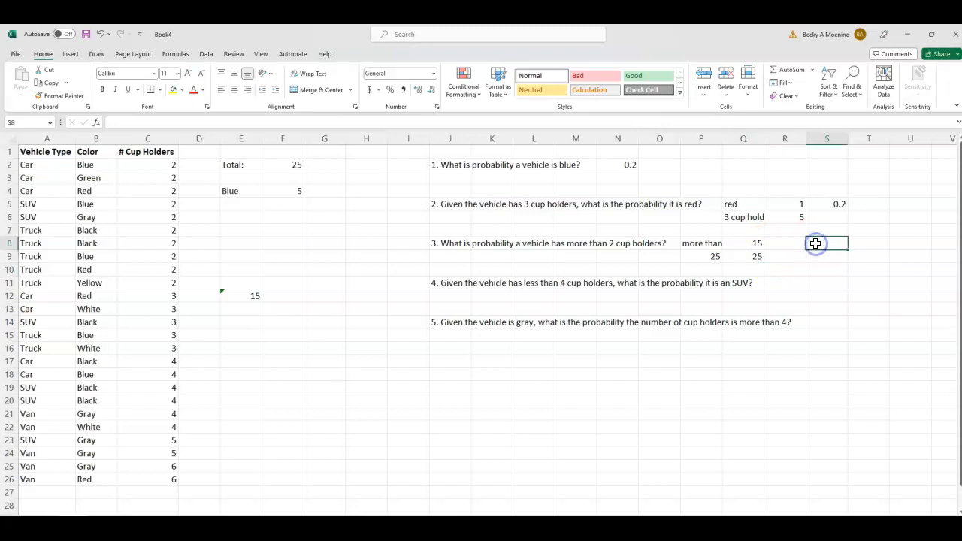
pyautogui.write('=15/2')
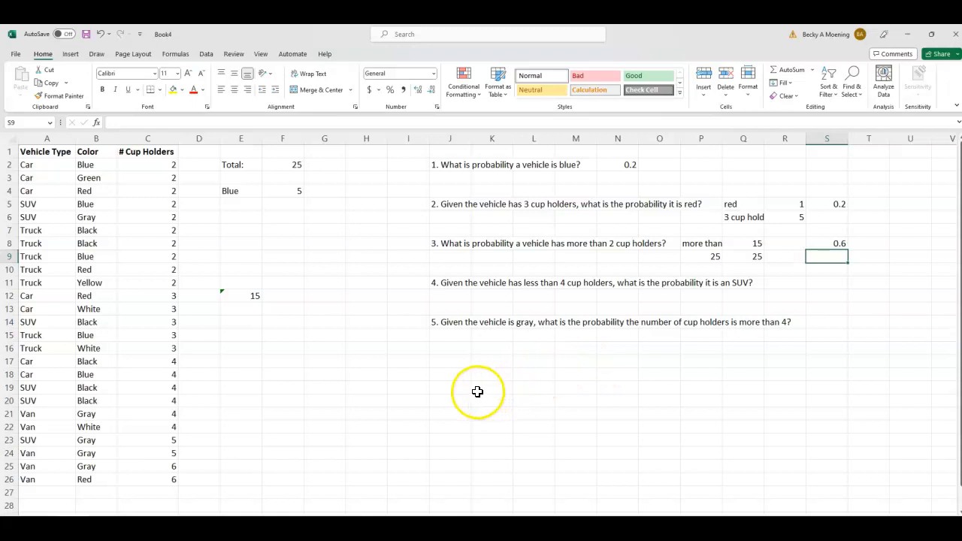
pyautogui.moveTo(480, 293)
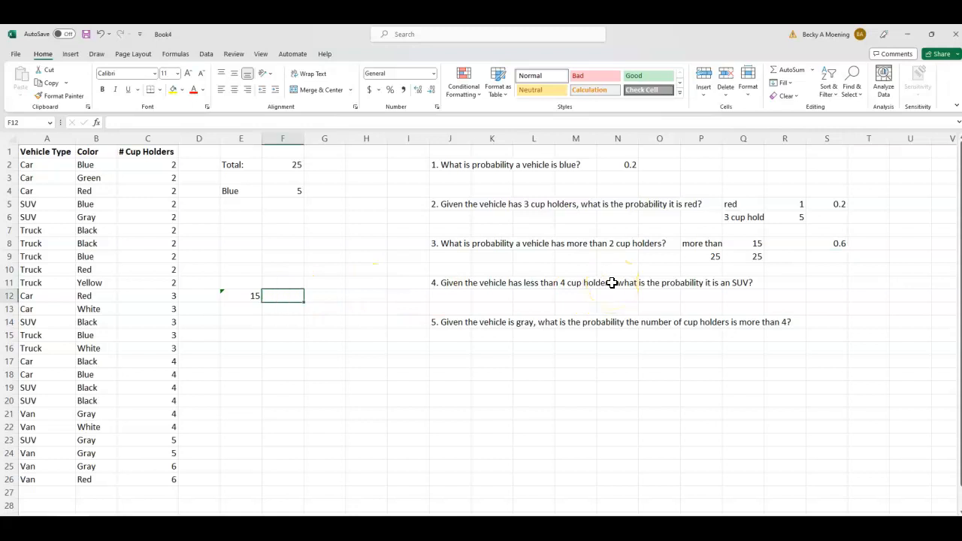
# Label the 15 count 'more than 2 cup holders' and move to E14.
pyautogui.write('more than 2 cup')
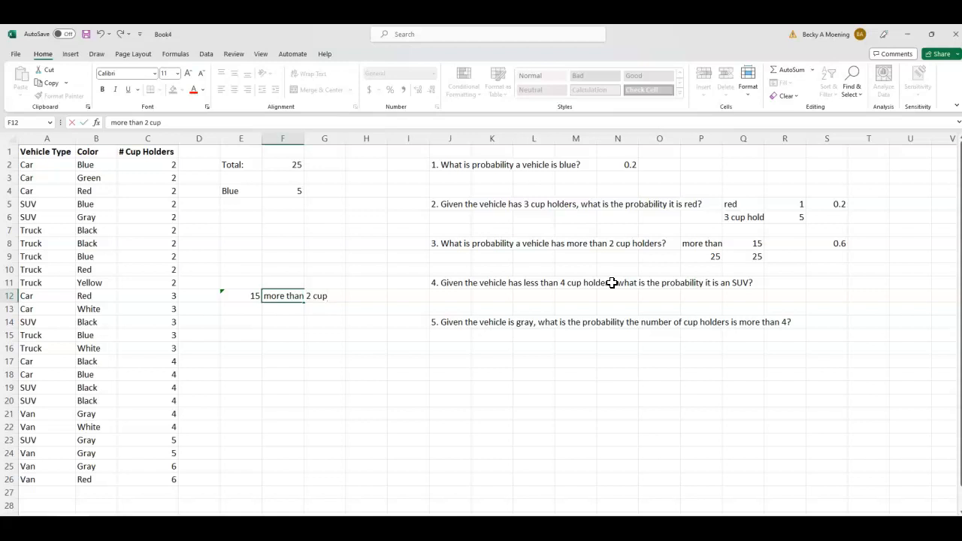
pyautogui.write('holders')
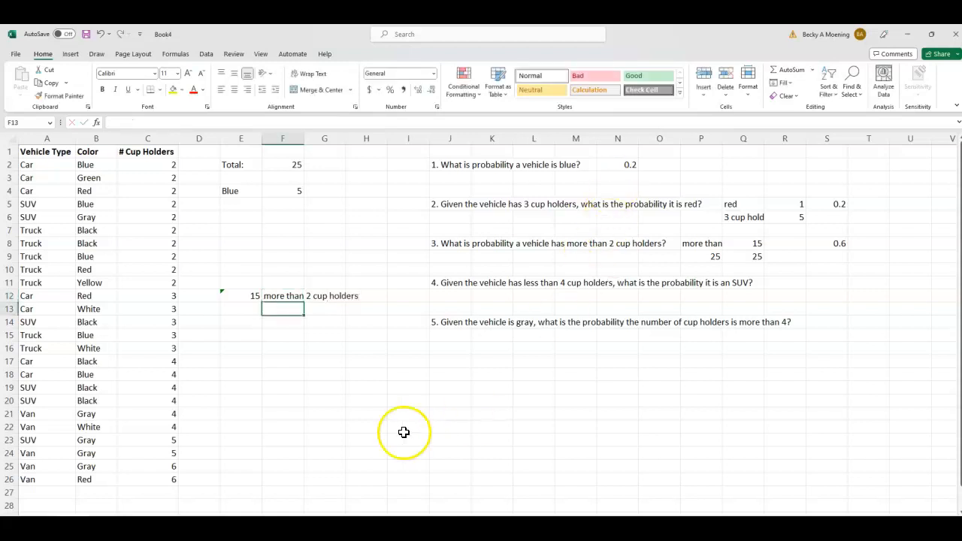
pyautogui.click(240, 322)
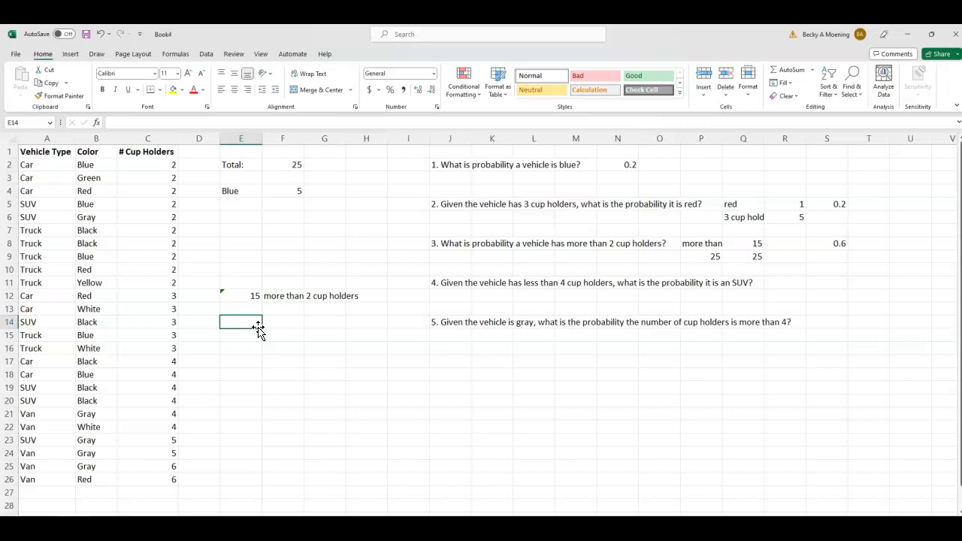
# Add the 'less than 4' label and start its COUNT formula.
pyautogui.write('less than')
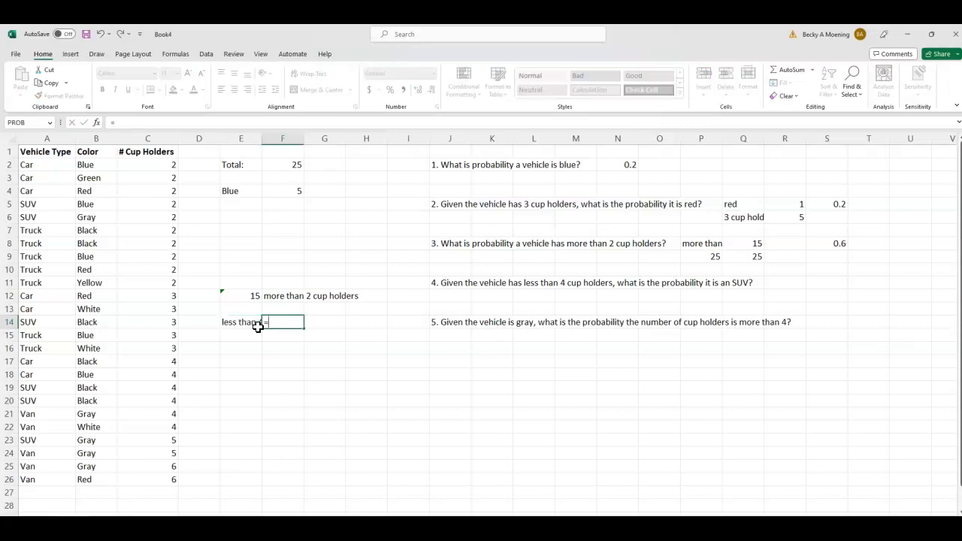
pyautogui.write('=count(')
pyautogui.click(785, 296)
pyautogui.write('15')
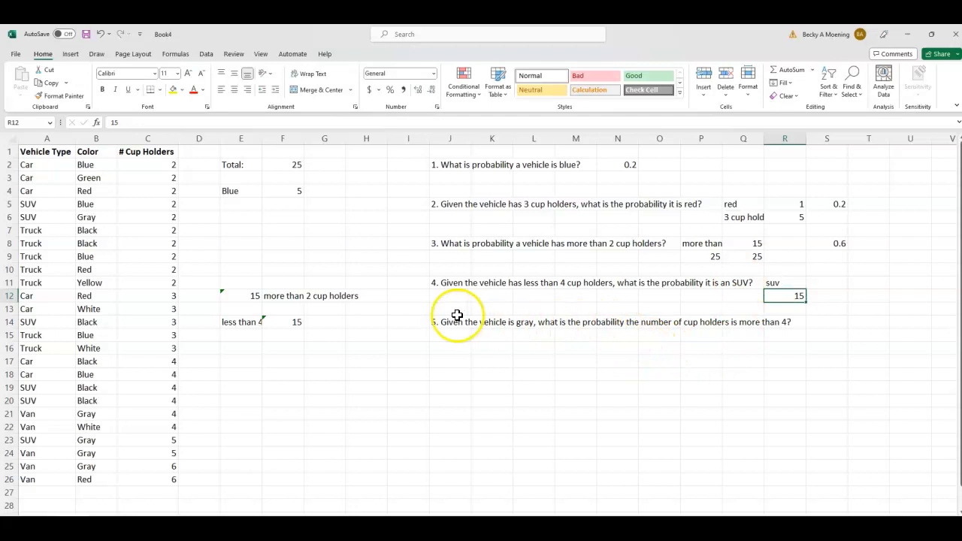
pyautogui.moveTo(317, 376)
pyautogui.write('=c')
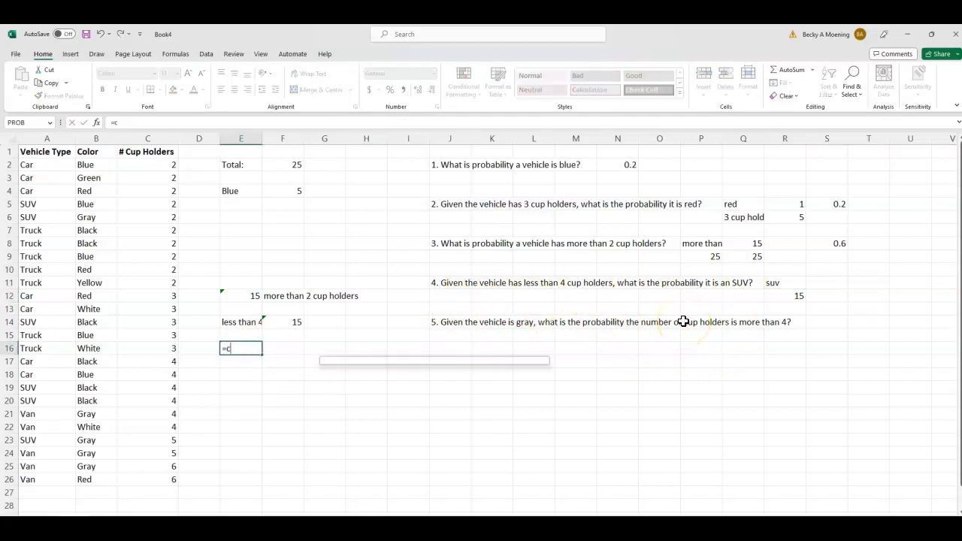
# Count SUVs in rows 2–16 with COUNTIF(A2:A16,"SUV"), giving 3.
pyautogui.write('ountif(')
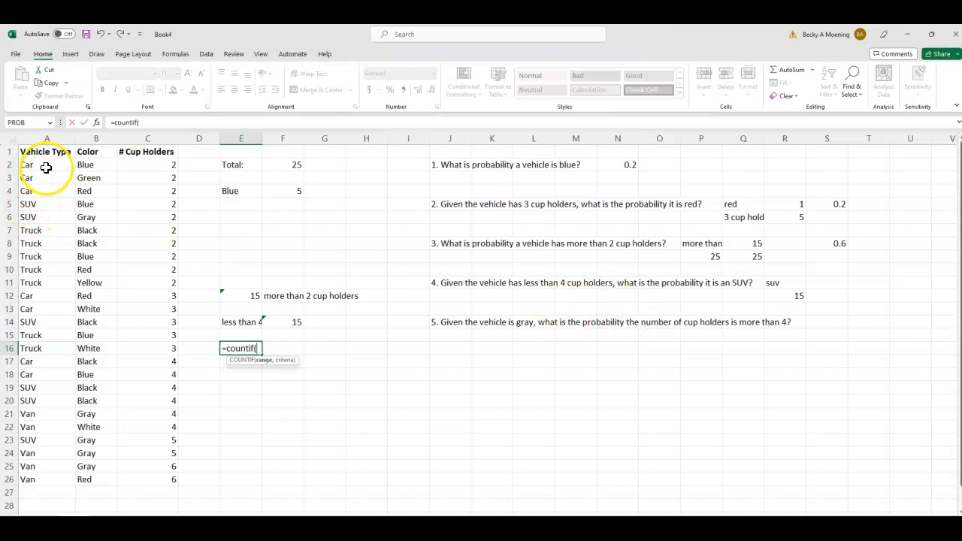
pyautogui.moveTo(47, 165); pyautogui.dragTo(46, 335)
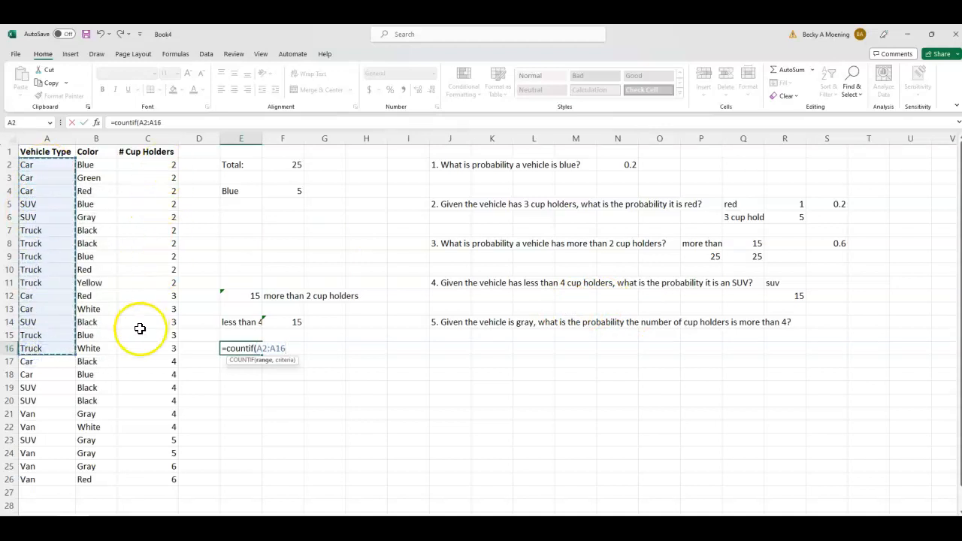
pyautogui.write(',')
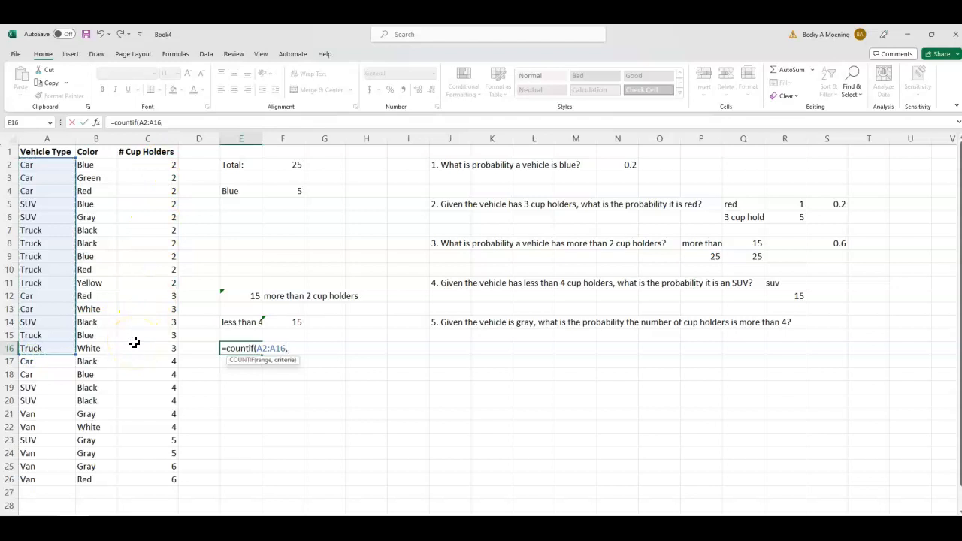
pyautogui.write('"SUV')
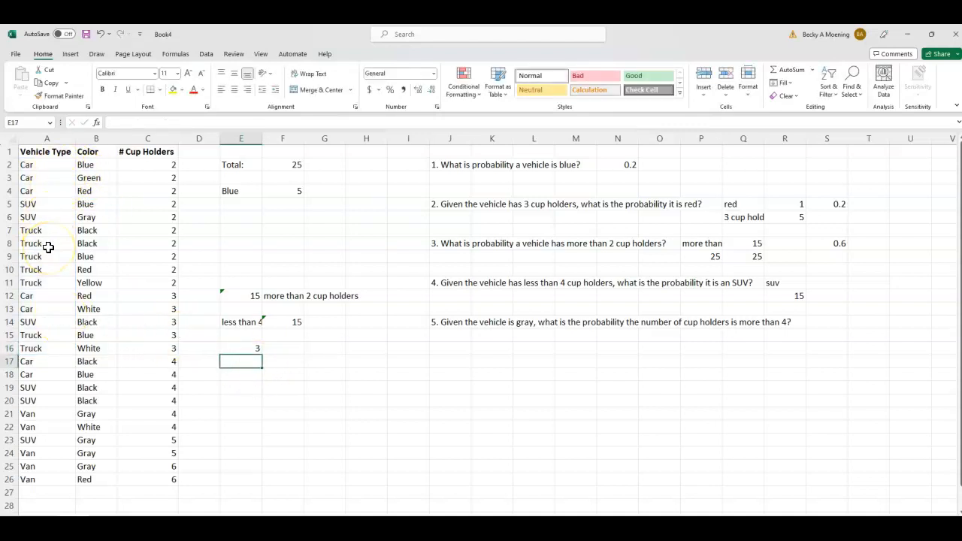
pyautogui.moveTo(697, 305)
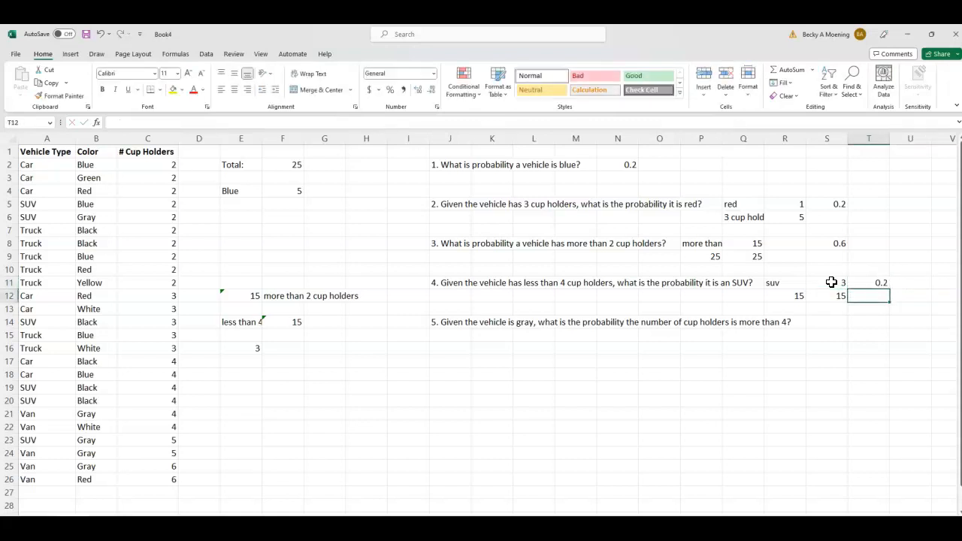
pyautogui.moveTo(688, 413)
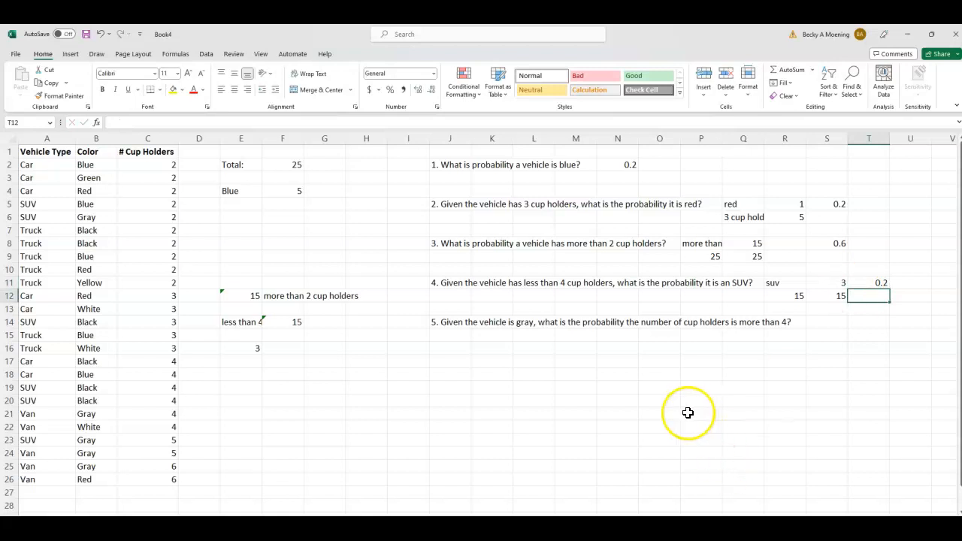
pyautogui.moveTo(427, 351)
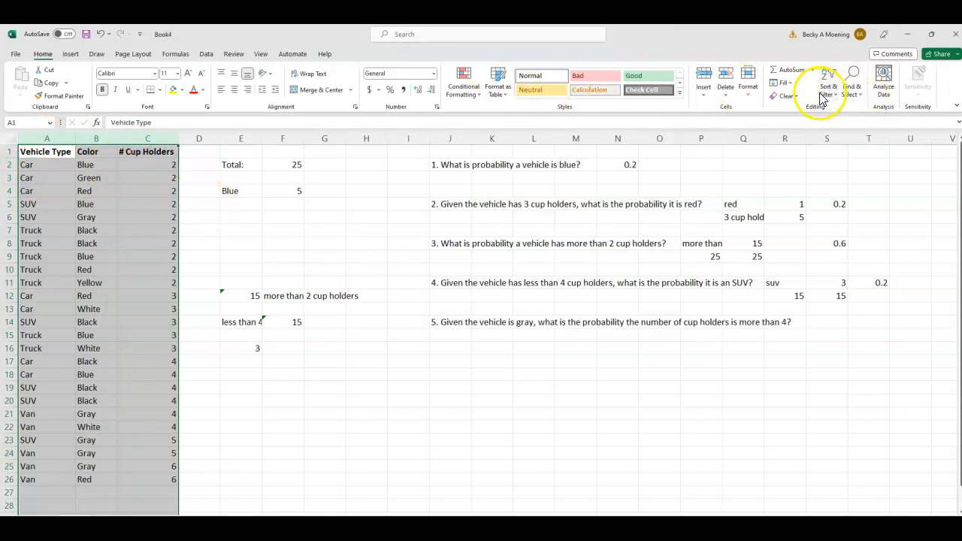
# Custom-sort the vehicle rows by Color, A to Z.
pyautogui.click(828, 83)
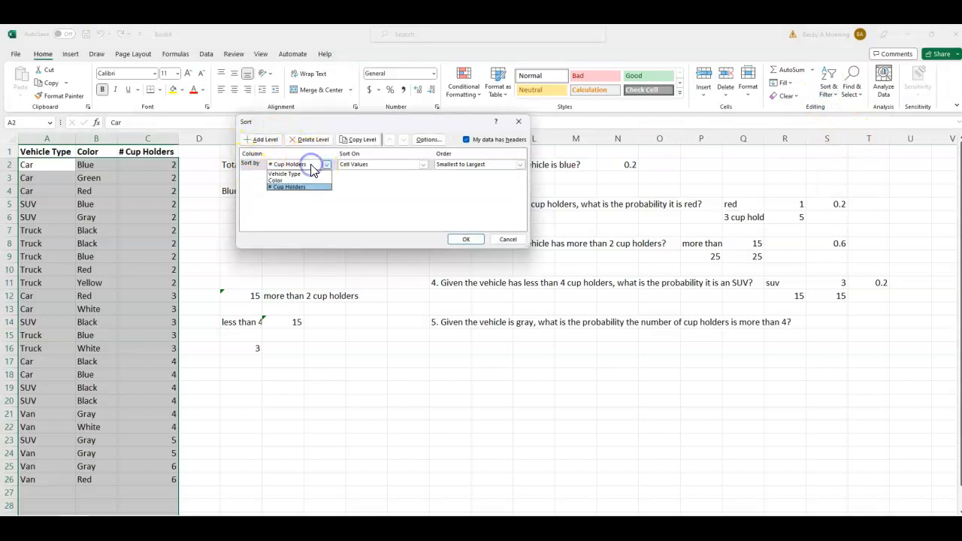
pyautogui.click(276, 180)
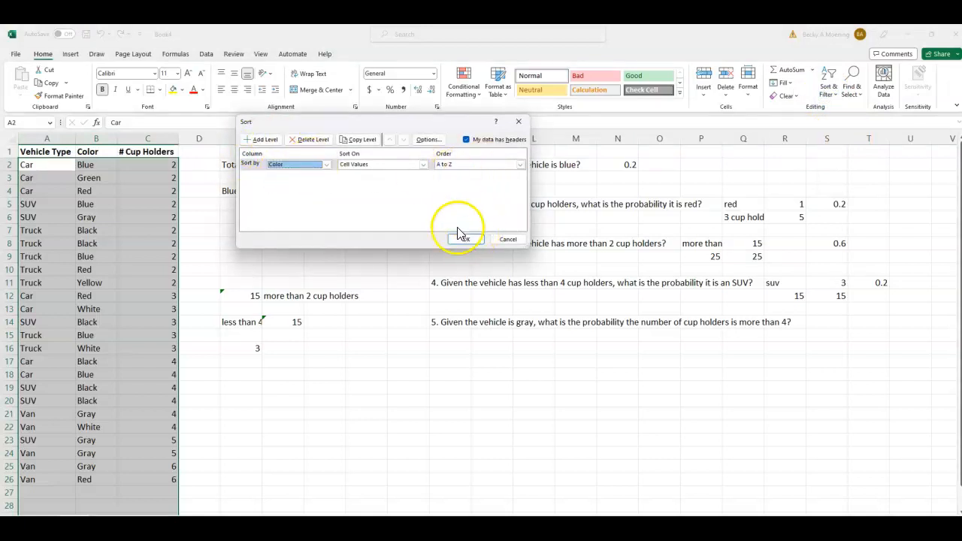
pyautogui.click(463, 239)
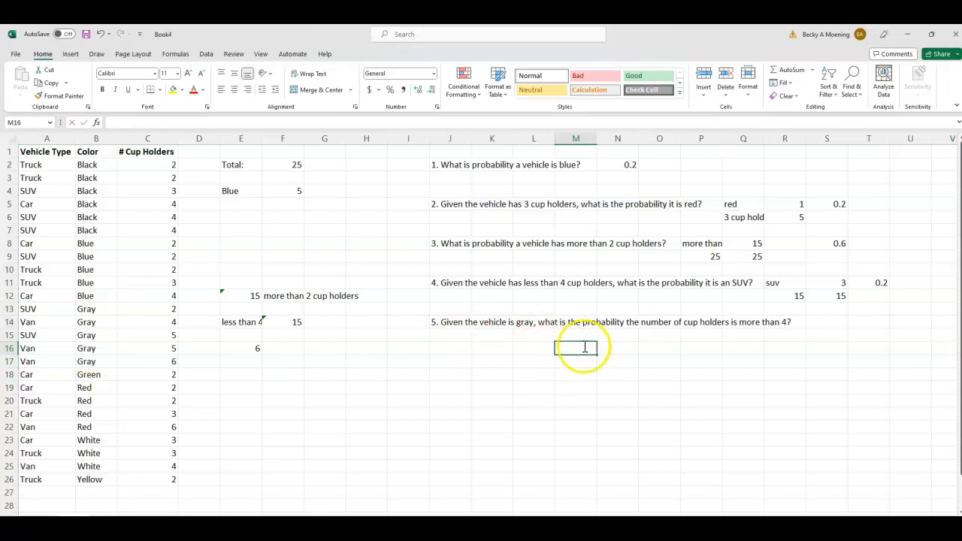
# Label the cup-holder and gray-vehicle counts (3 and 5) and enter =3/5, giving 0.6.
pyautogui.write('more than 4 cup holders')
pyautogui.click(576, 362)
pyautogui.write('gray')
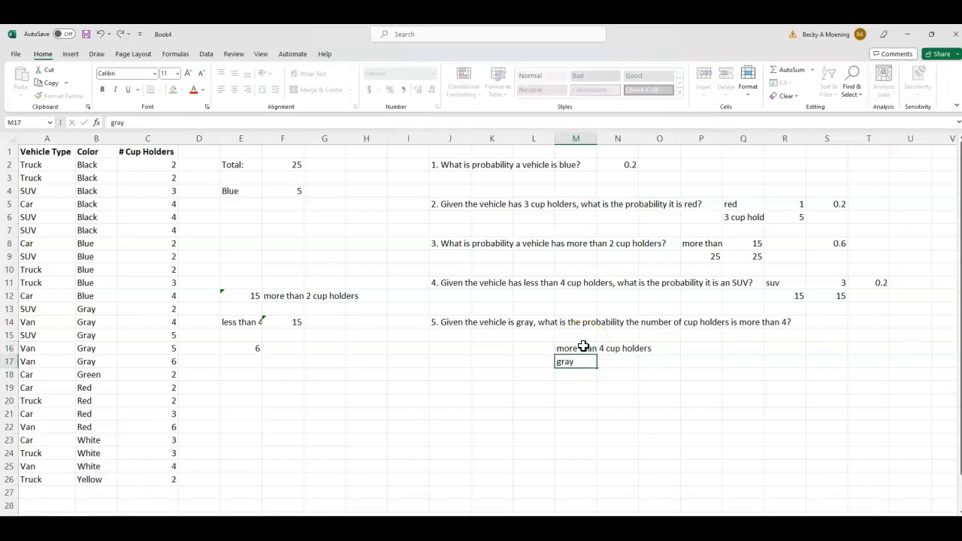
pyautogui.write('vehicle')
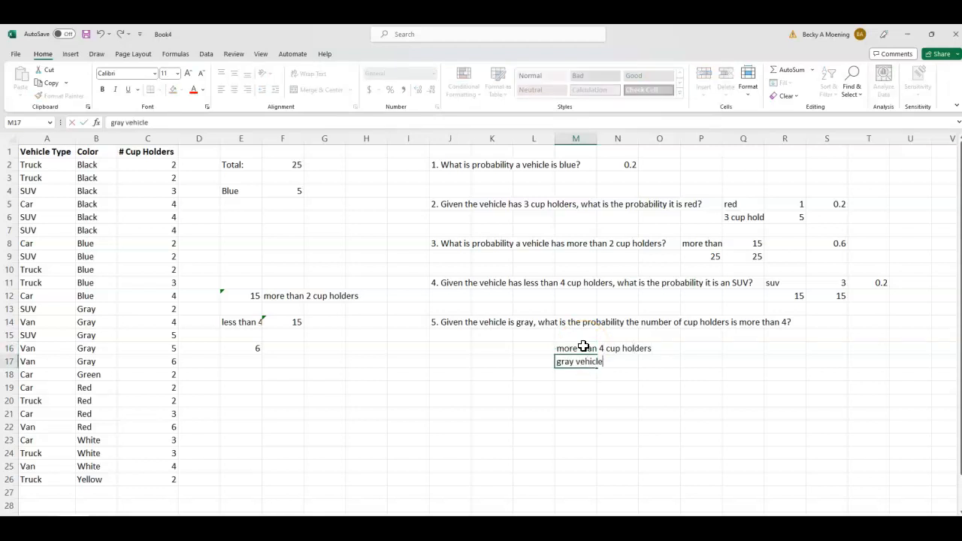
pyautogui.write('5')
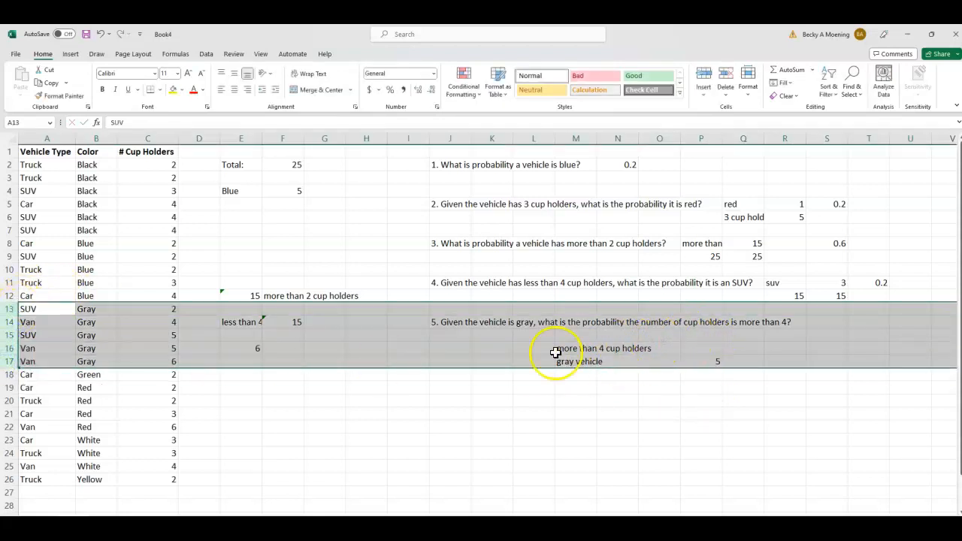
pyautogui.moveTo(206, 339)
pyautogui.write('3')
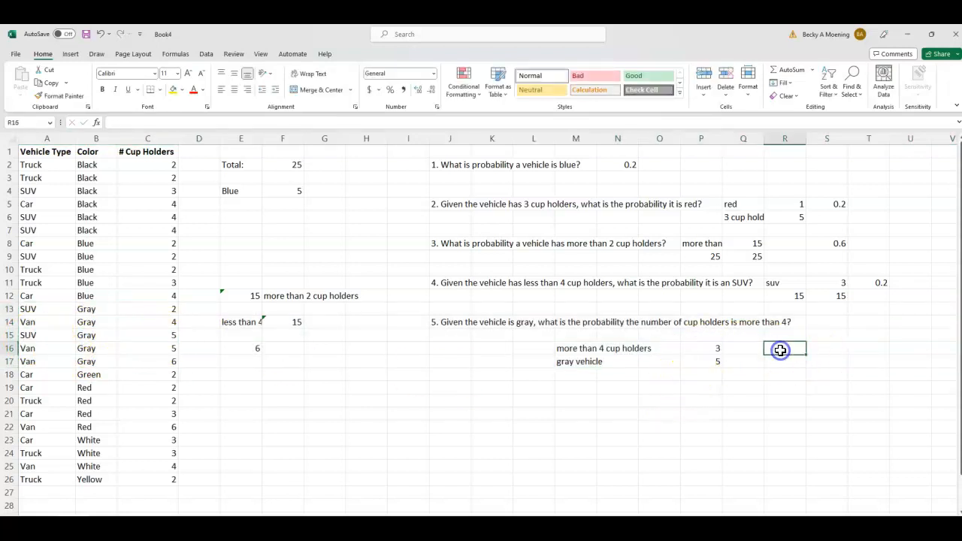
pyautogui.write('=3/5')
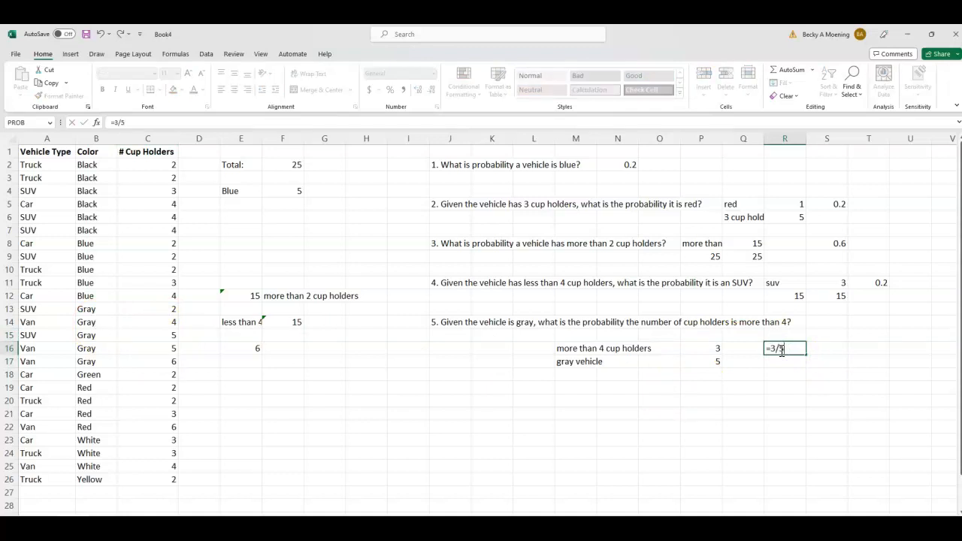
pyautogui.press('enter')
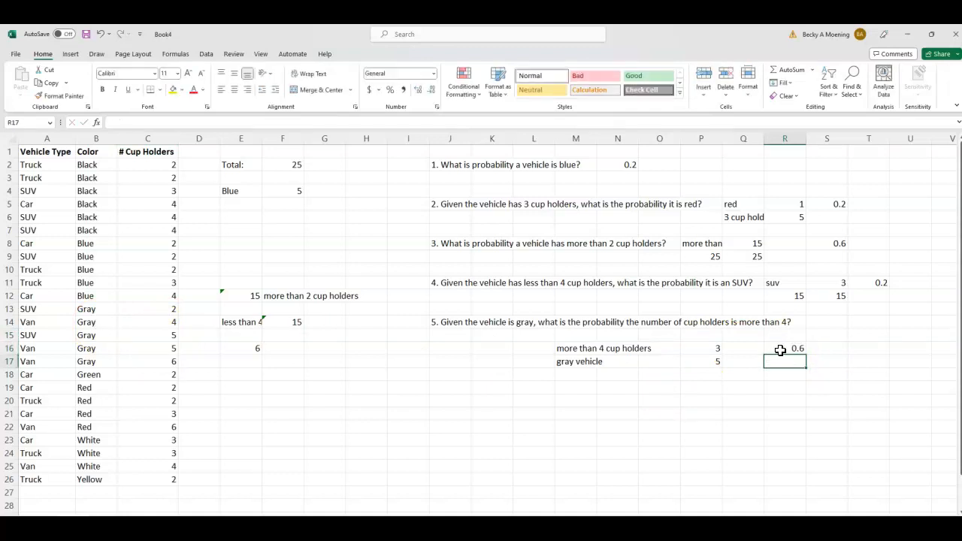